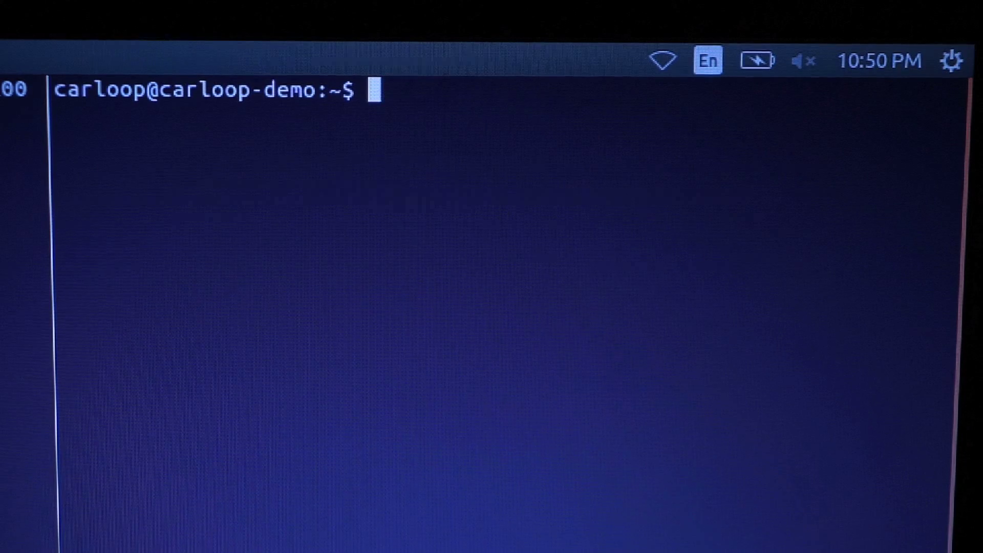
type("fuel")
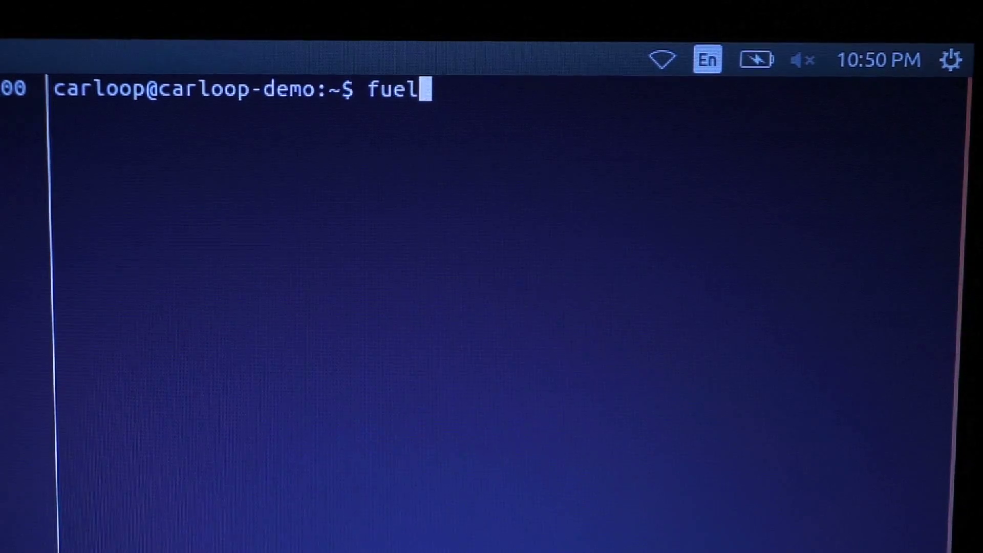
type("100")
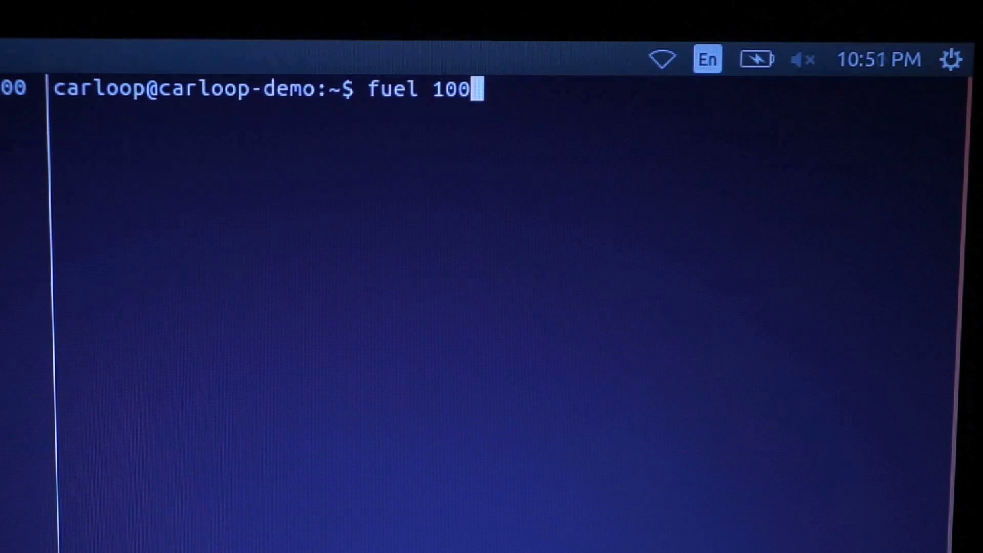